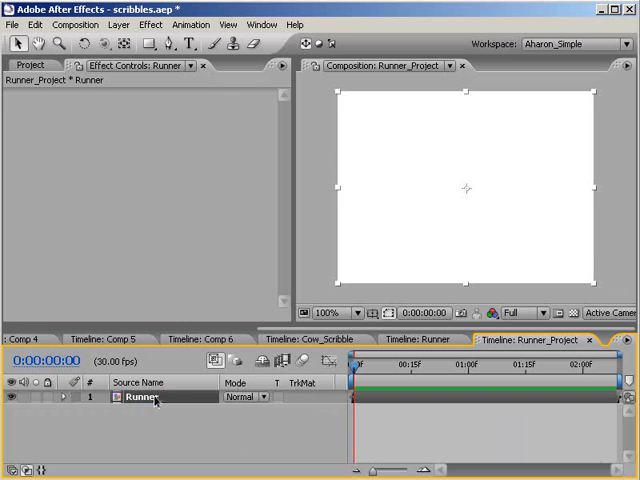
- Start Auto-trace on the Runner layer over the work area using the Alpha channel
click(116, 24)
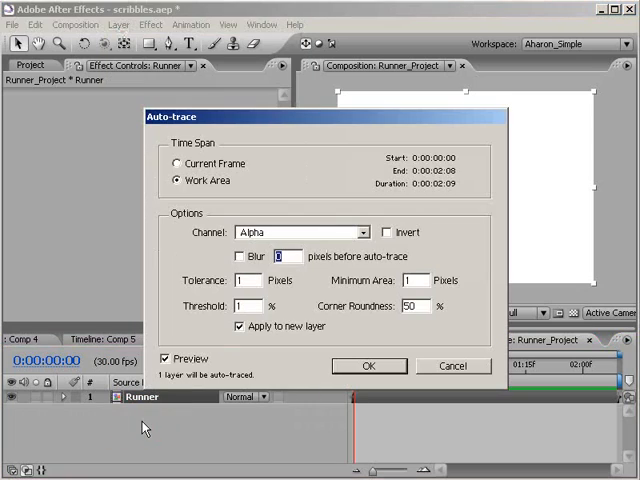
mouse_move(192, 272)
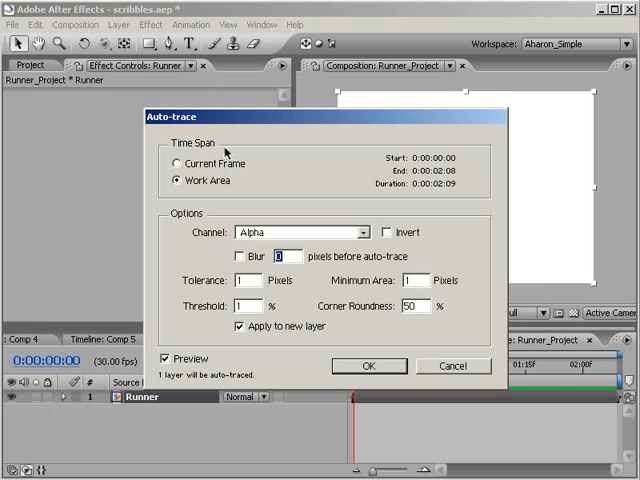
mouse_move(224, 148)
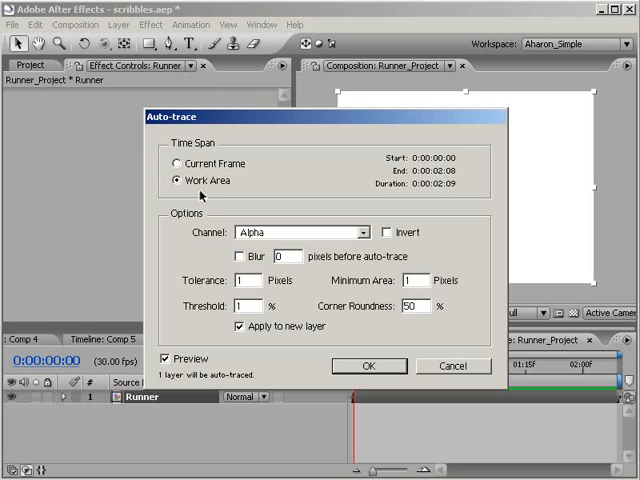
mouse_move(232, 228)
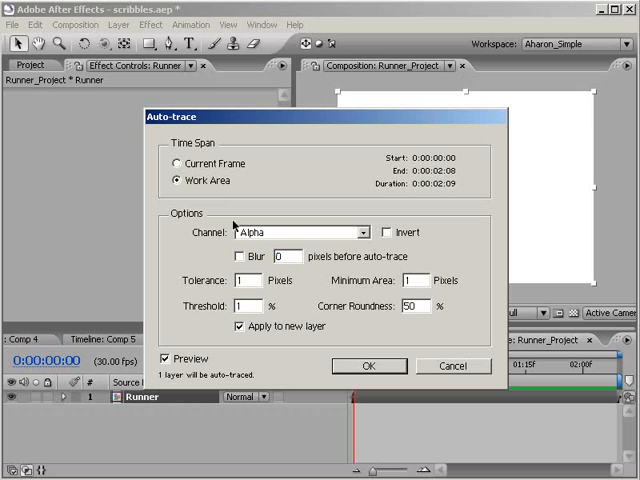
click(356, 232)
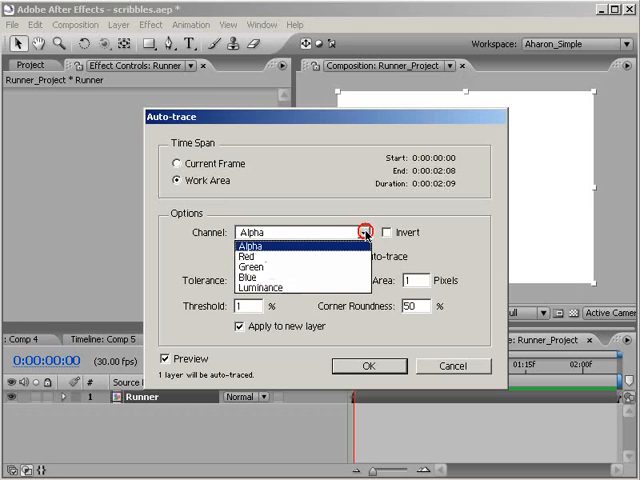
click(256, 246)
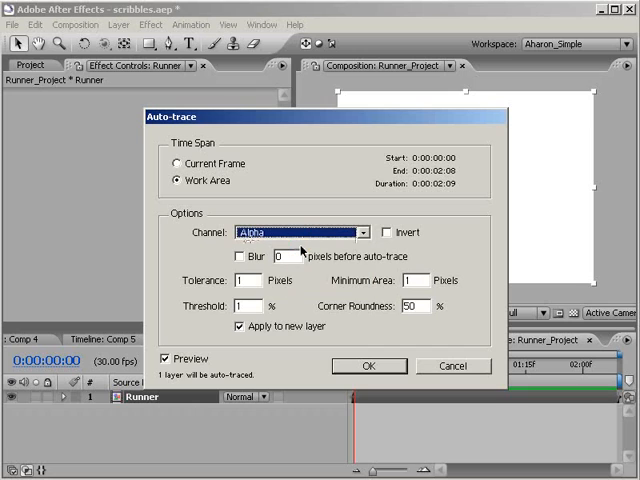
- Confirm the auto-trace, select Auto-traced Runner and scrub to about 0:01:03 showing the silhouette
click(368, 364)
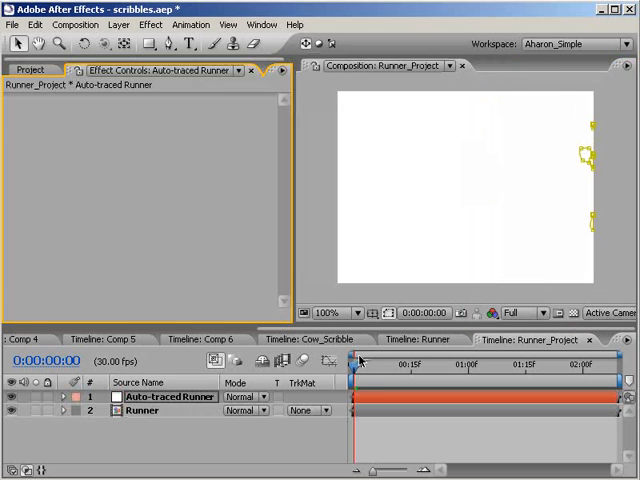
click(366, 364)
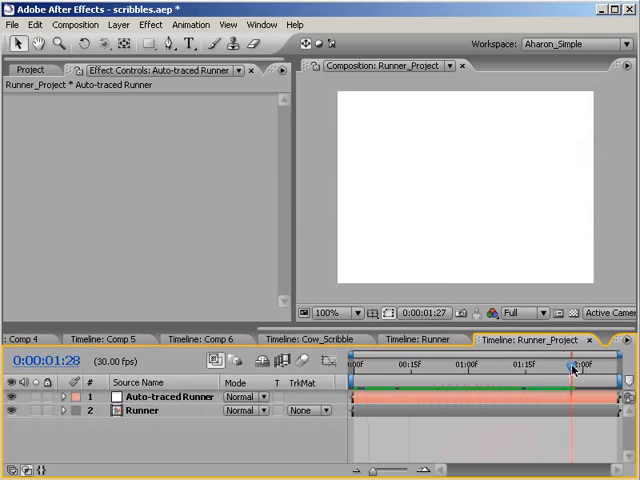
drag(572, 368, 488, 368)
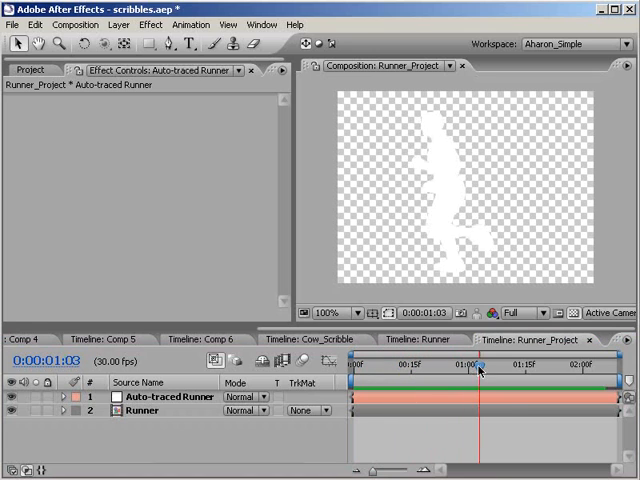
drag(478, 370, 500, 370)
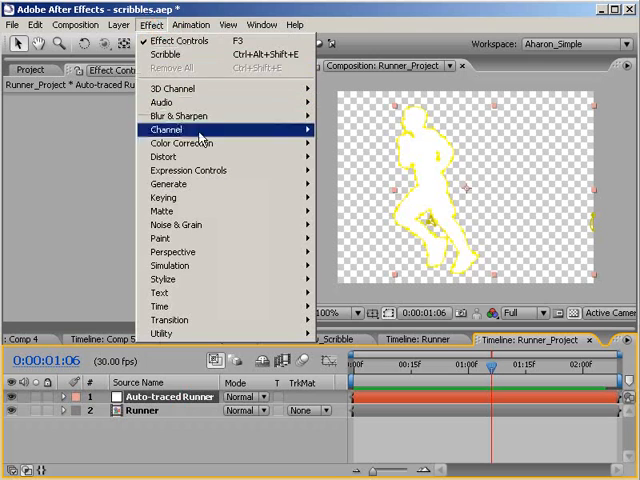
mouse_move(170, 184)
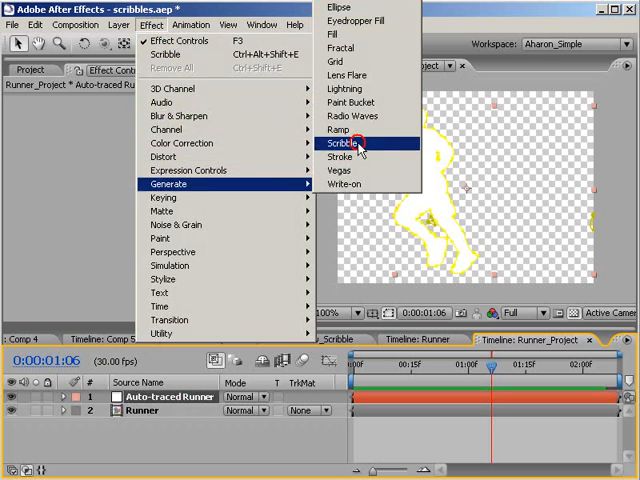
- Apply Generate > Scribble to the Auto-traced Runner layer
click(344, 144)
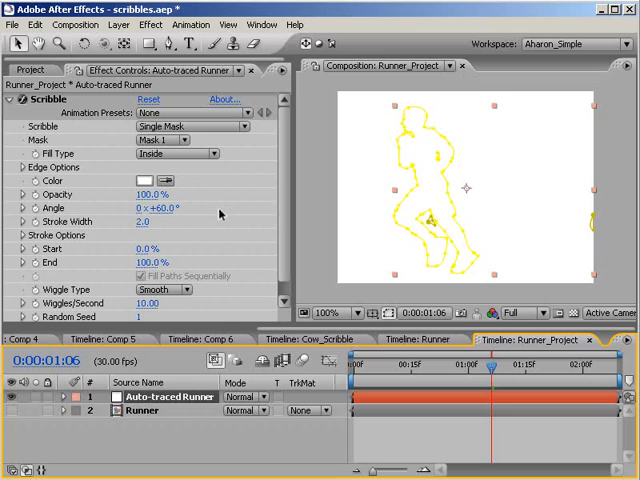
mouse_move(214, 204)
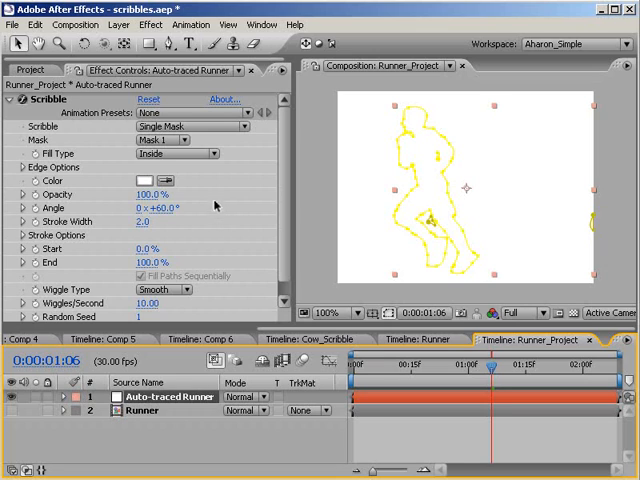
- Set Scribble's mask option to All Masks Using Modes for the runner
click(184, 126)
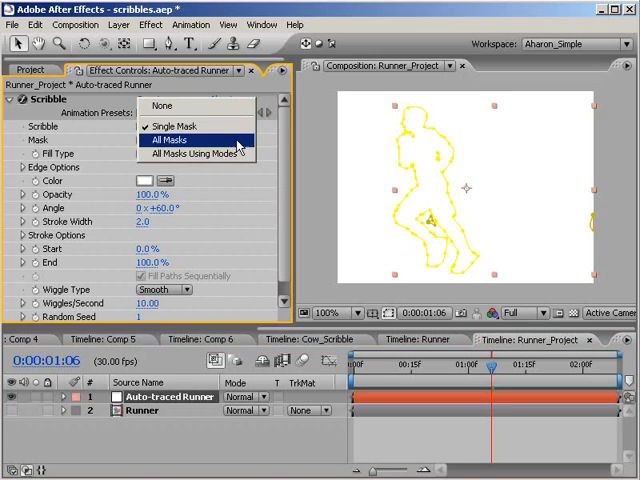
click(196, 152)
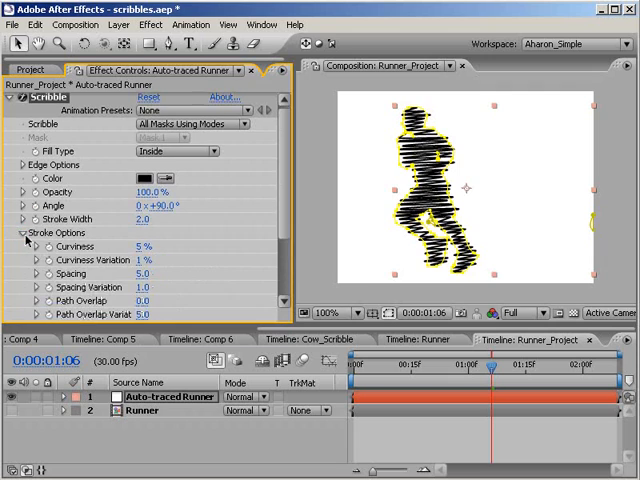
- Widen the Scribble stroke Spacing and set Path Overlap to -10
scroll(down, 3)
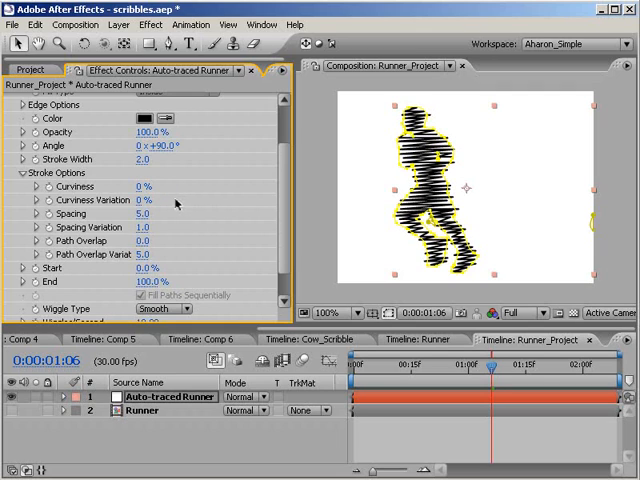
mouse_move(172, 204)
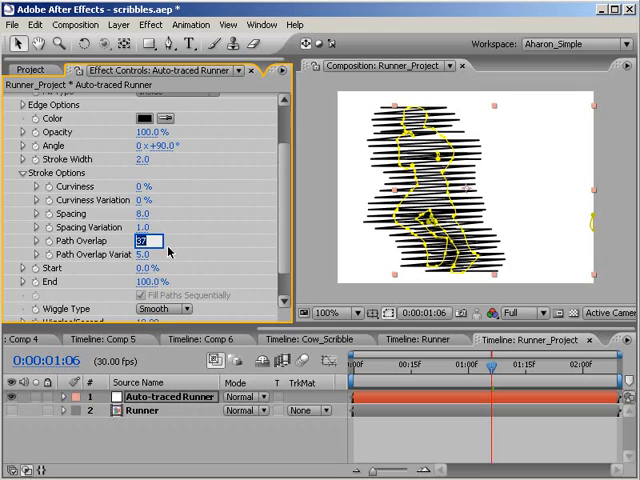
text(-10)
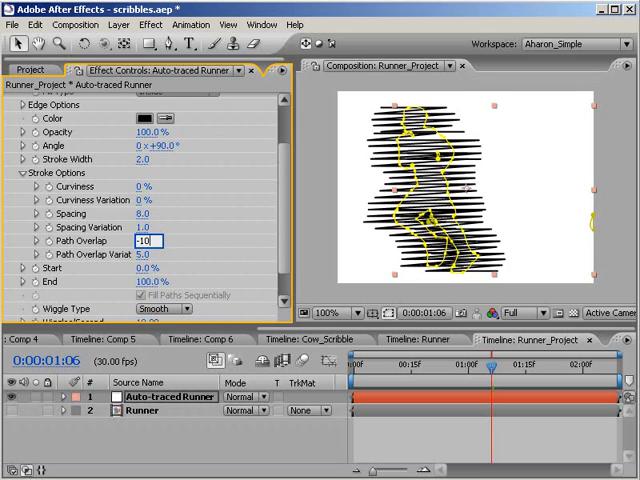
text(-10.0)
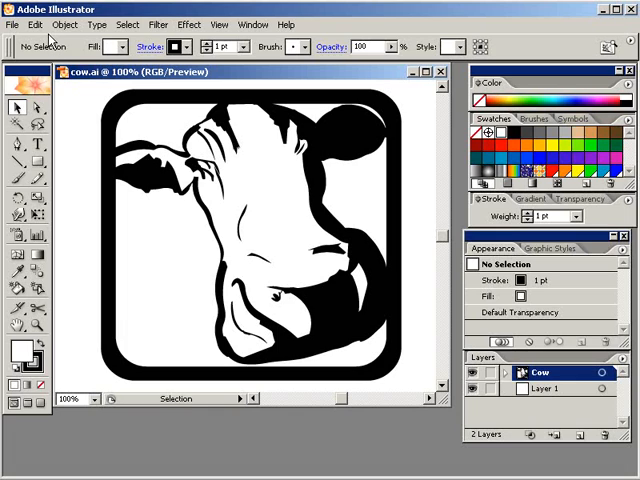
- Set Illustrator clipboard preferences to copy as AICB with Preserve Paths
click(36, 24)
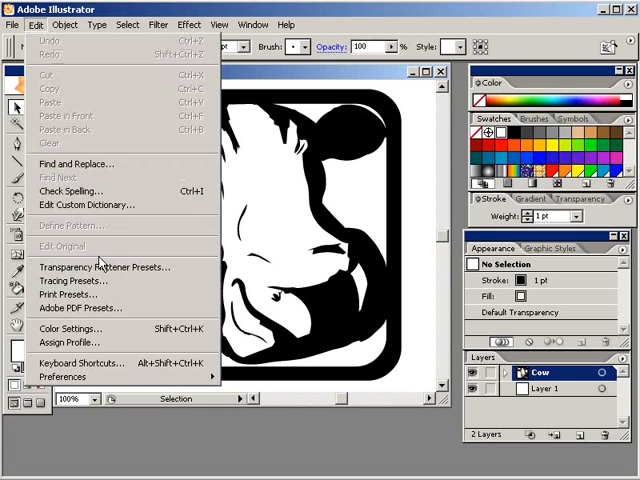
click(64, 378)
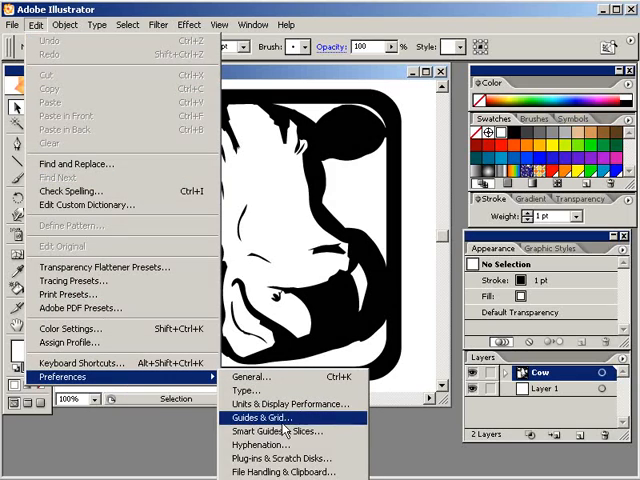
mouse_move(290, 472)
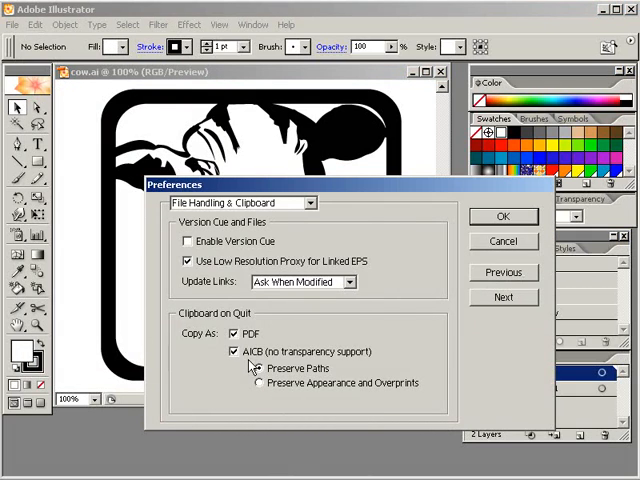
click(258, 368)
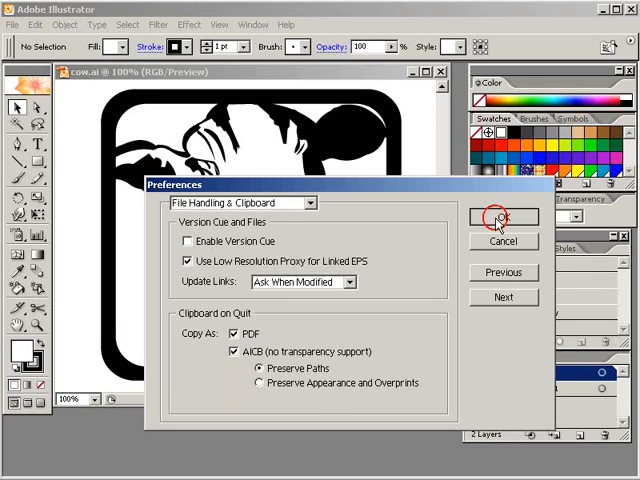
- Select all of the cow logo artwork and copy it to the clipboard
click(502, 216)
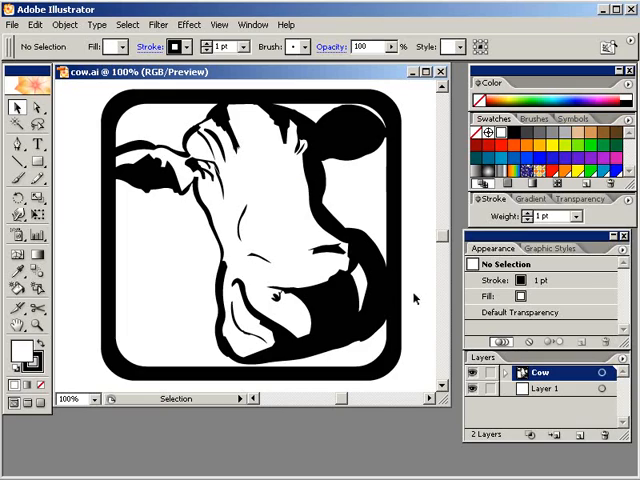
mouse_move(144, 46)
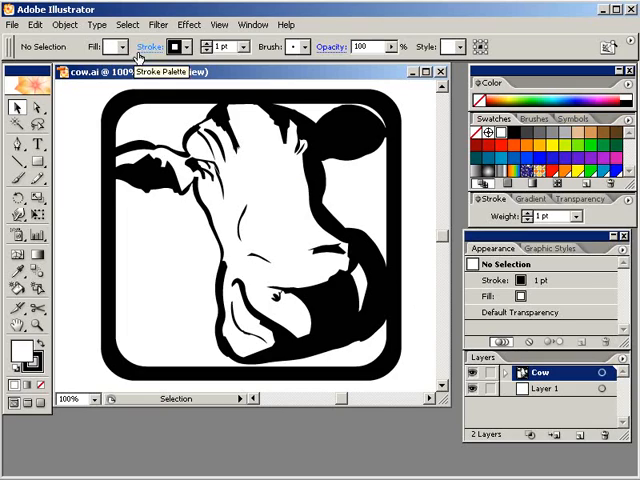
click(130, 24)
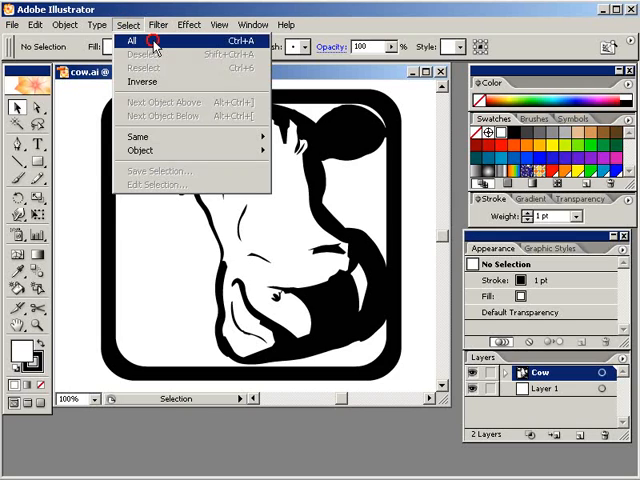
click(140, 40)
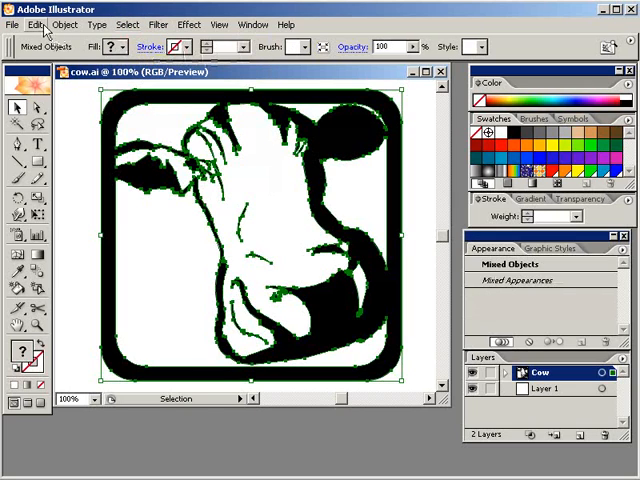
click(36, 24)
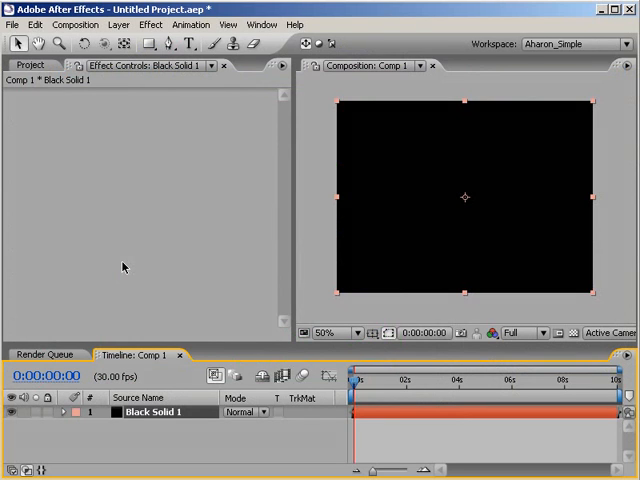
mouse_move(122, 272)
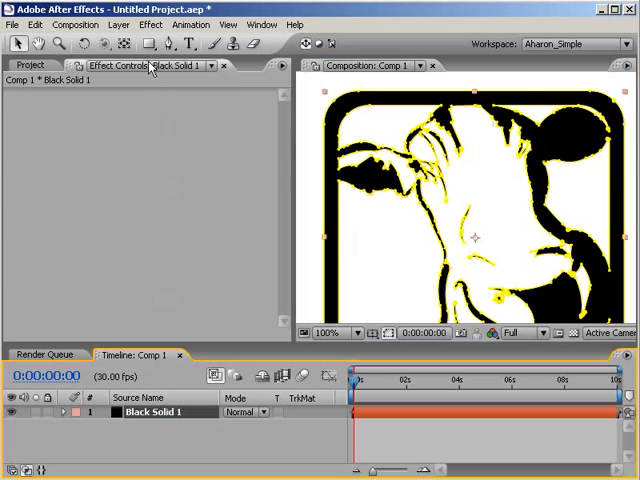
- Apply Generate > Scribble to the Black Solid and set its stroke colour to black
click(152, 24)
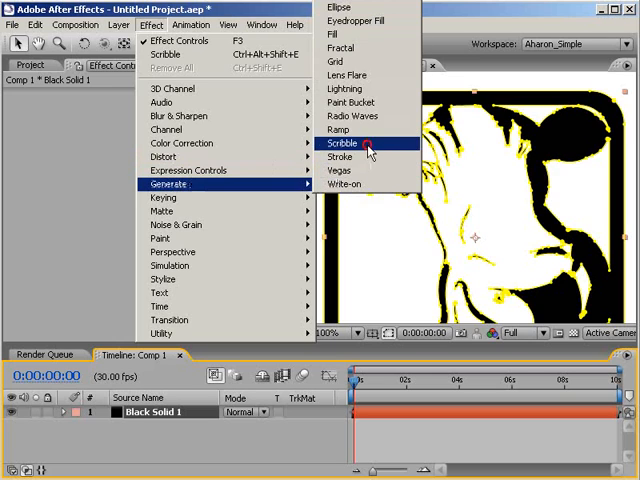
click(342, 144)
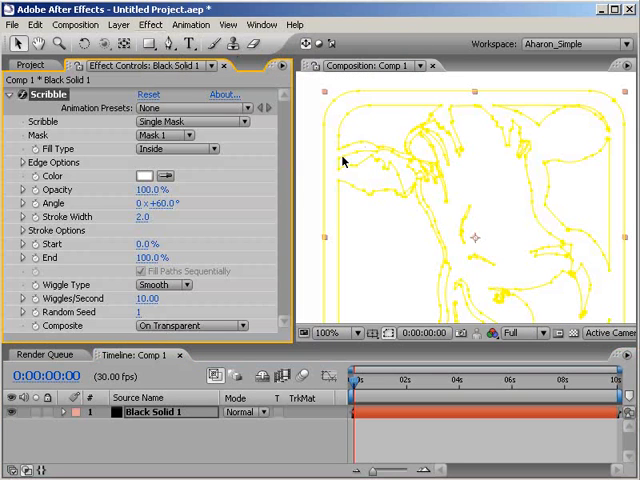
click(144, 176)
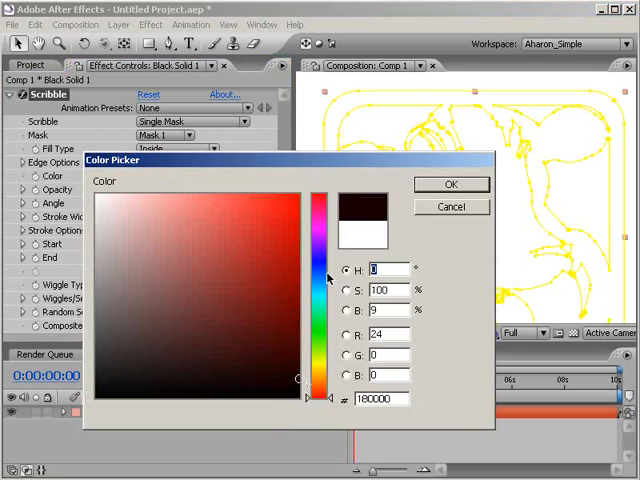
click(450, 184)
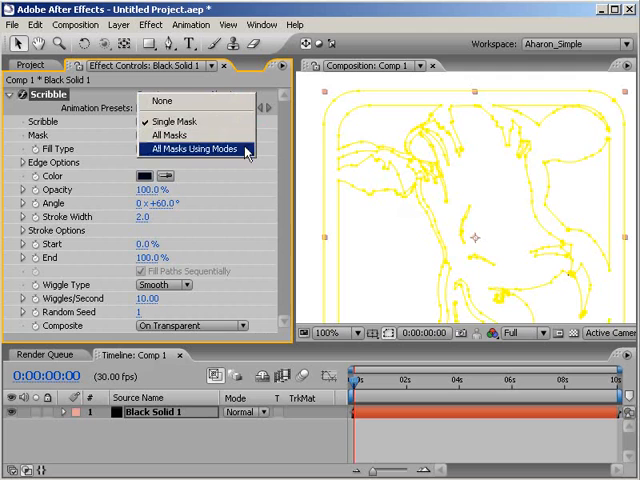
- Set All Masks Using Modes, adjust a Stroke Options value and change the Wiggle Type
click(192, 148)
text(.3)
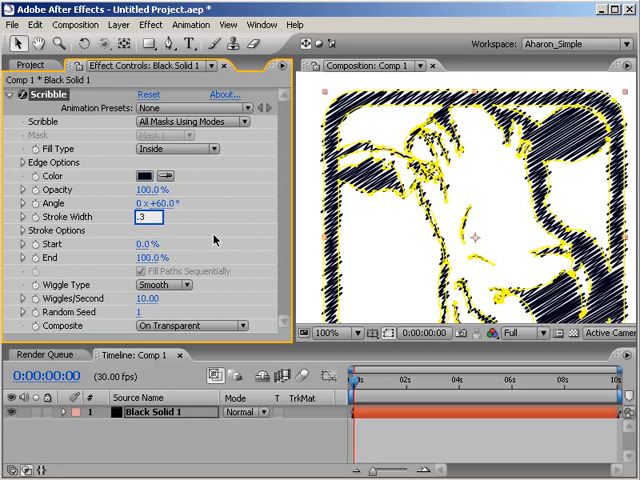
click(24, 230)
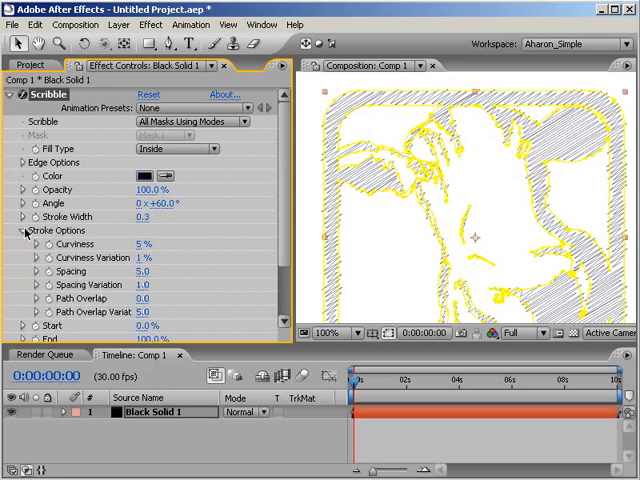
double_click(142, 272)
text(1)
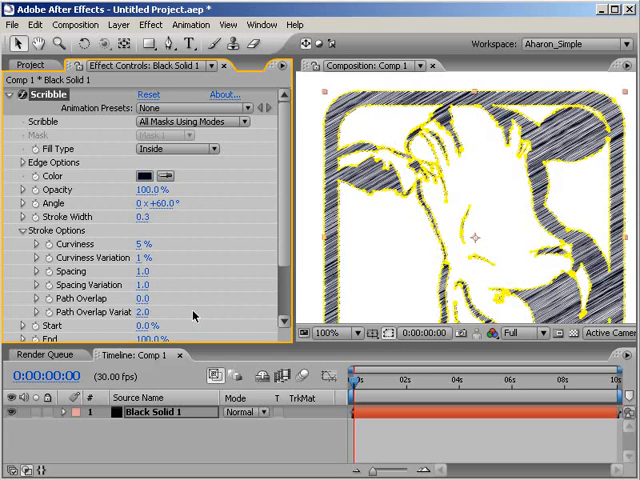
scroll(down, 3)
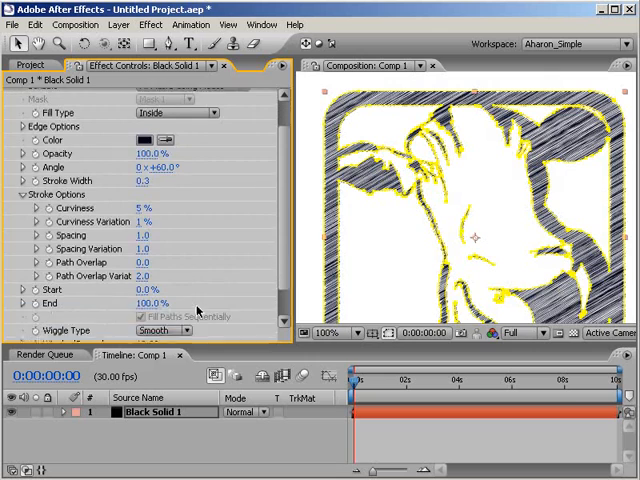
scroll(down, 3)
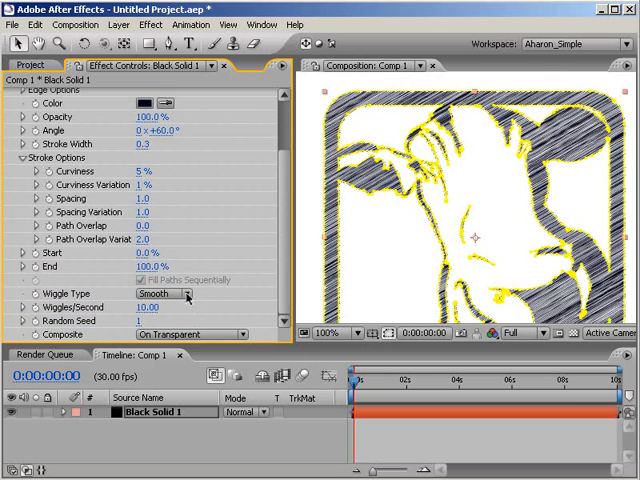
click(160, 292)
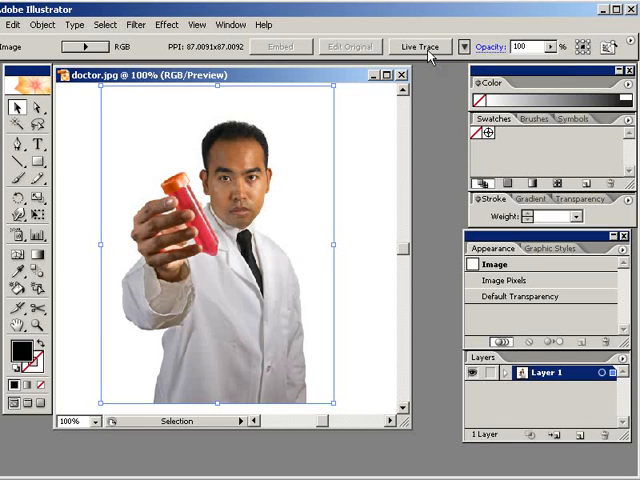
- Live Trace the doctor photo into black shapes and ungroup the result
click(424, 46)
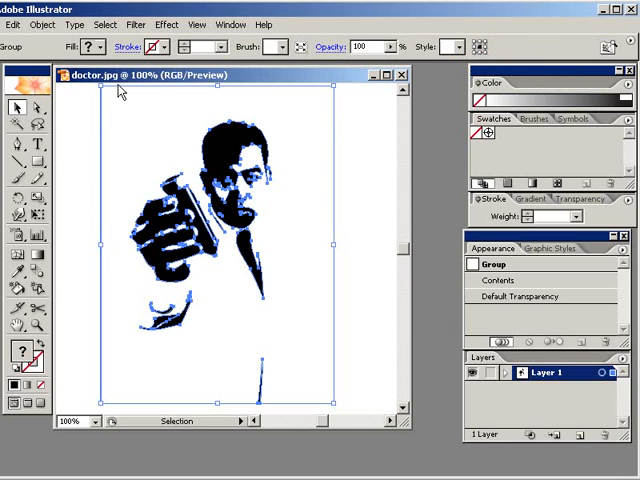
click(48, 24)
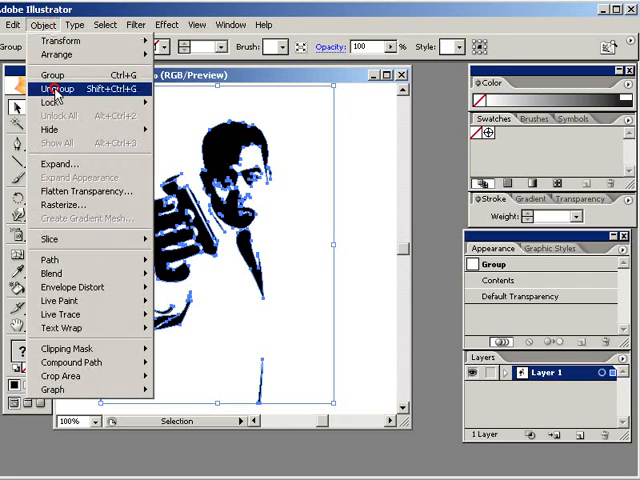
click(52, 92)
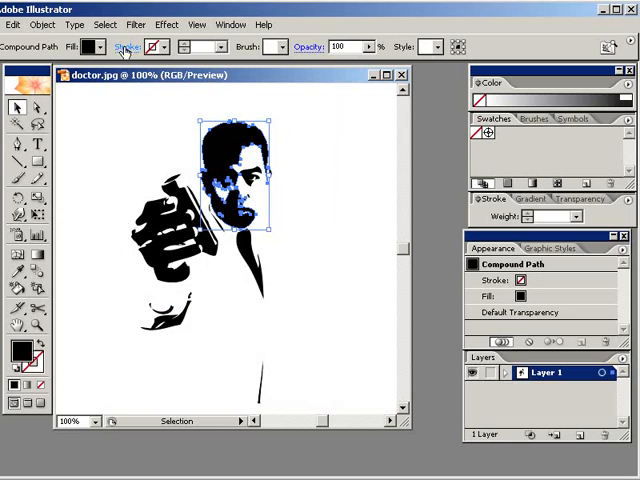
- Select all shapes with the same fill colour and paste them into Comp 2
click(108, 24)
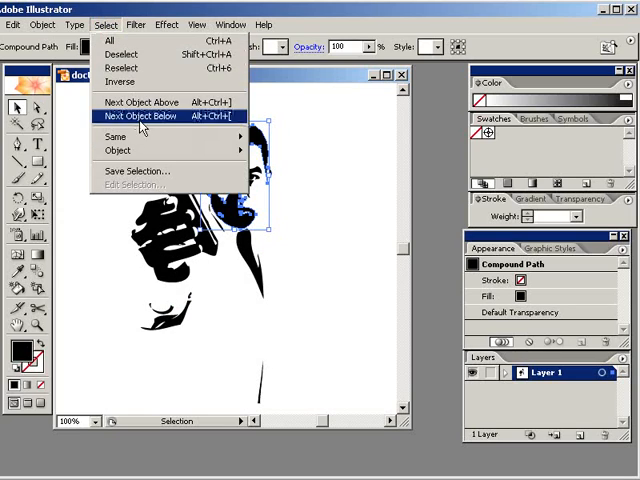
mouse_move(116, 134)
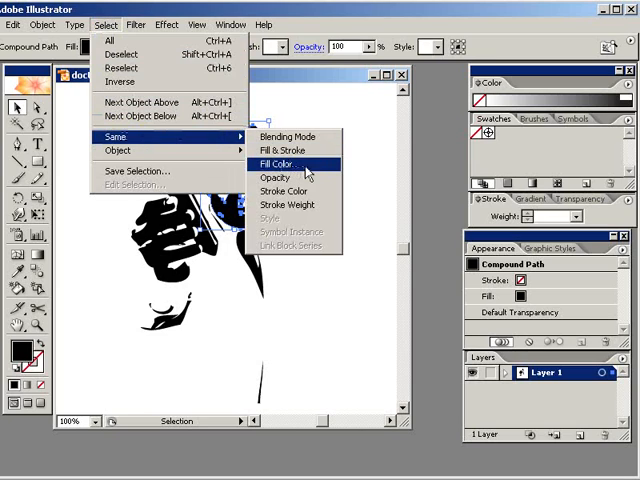
click(282, 164)
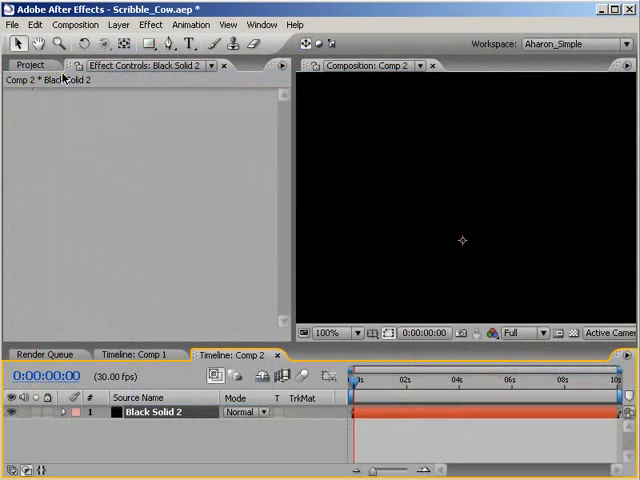
click(36, 24)
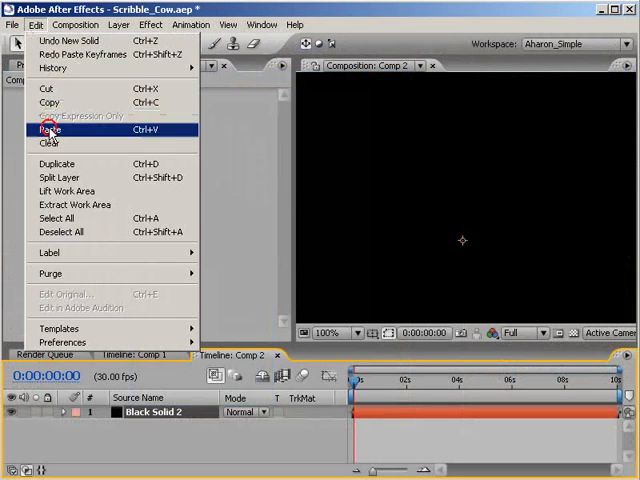